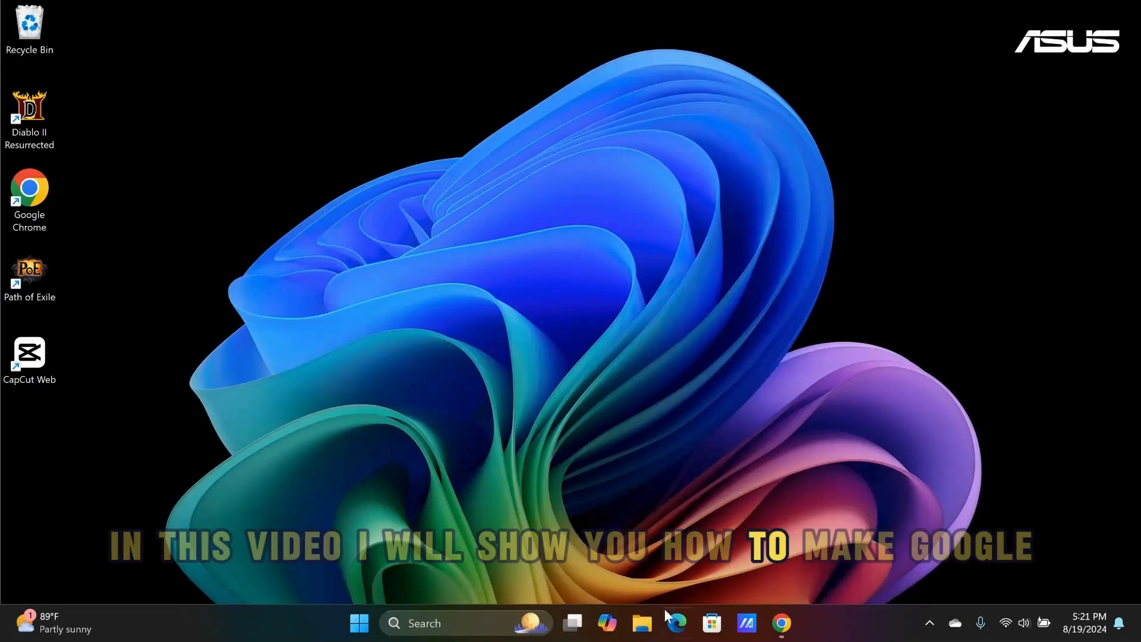
Launch Edge from the taskbar and show its 'Settings and more' menu
click(677, 623)
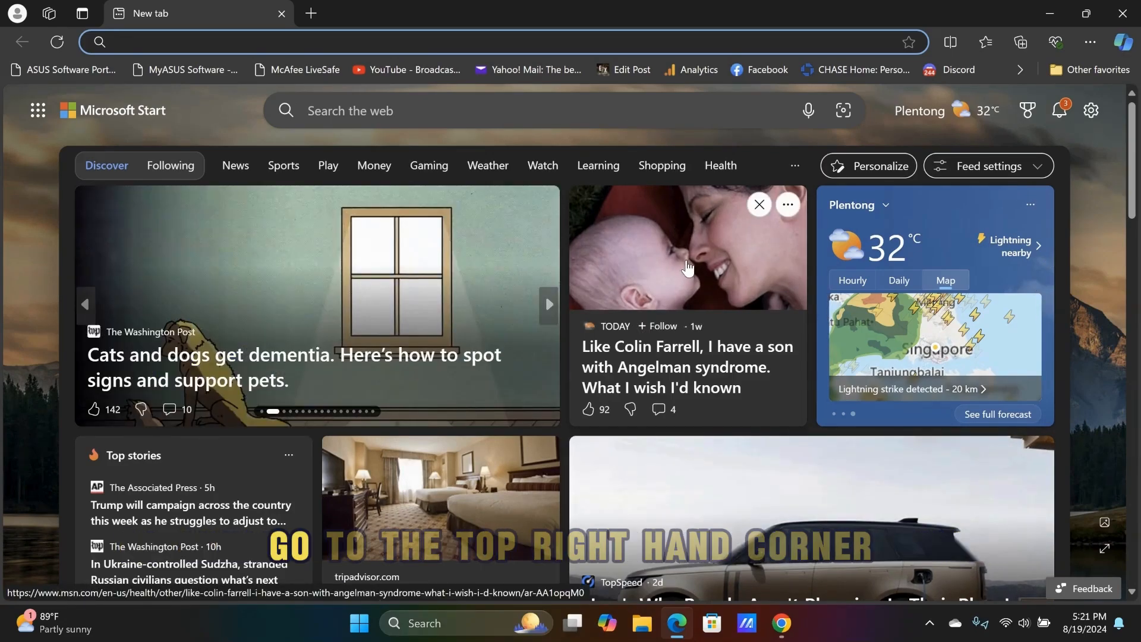
mouse_move(1092, 43)
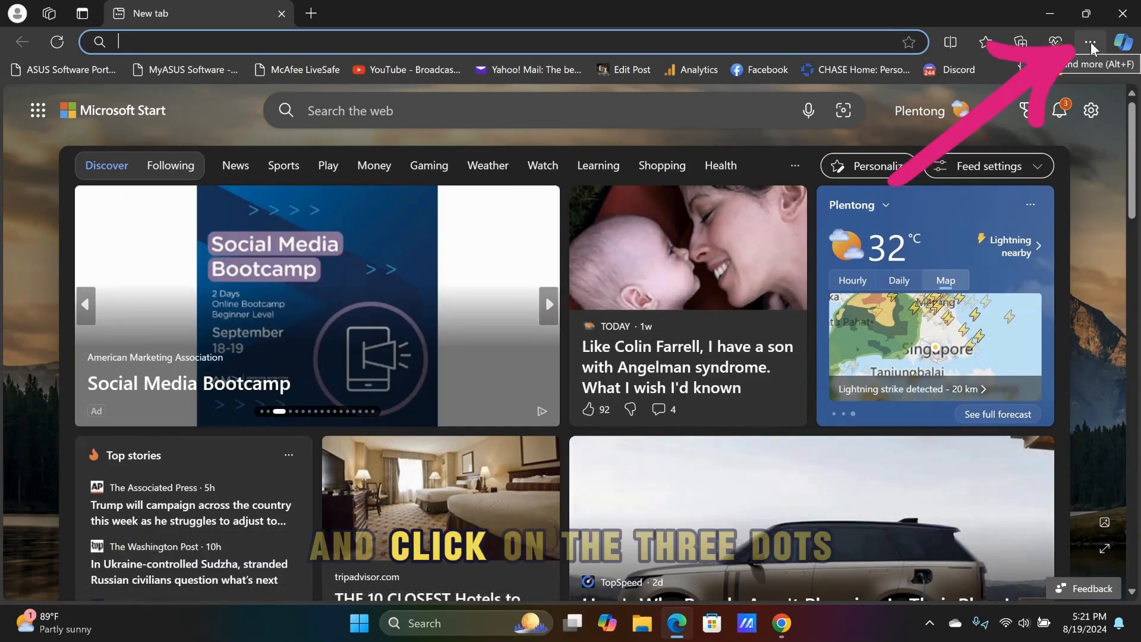
click(1091, 43)
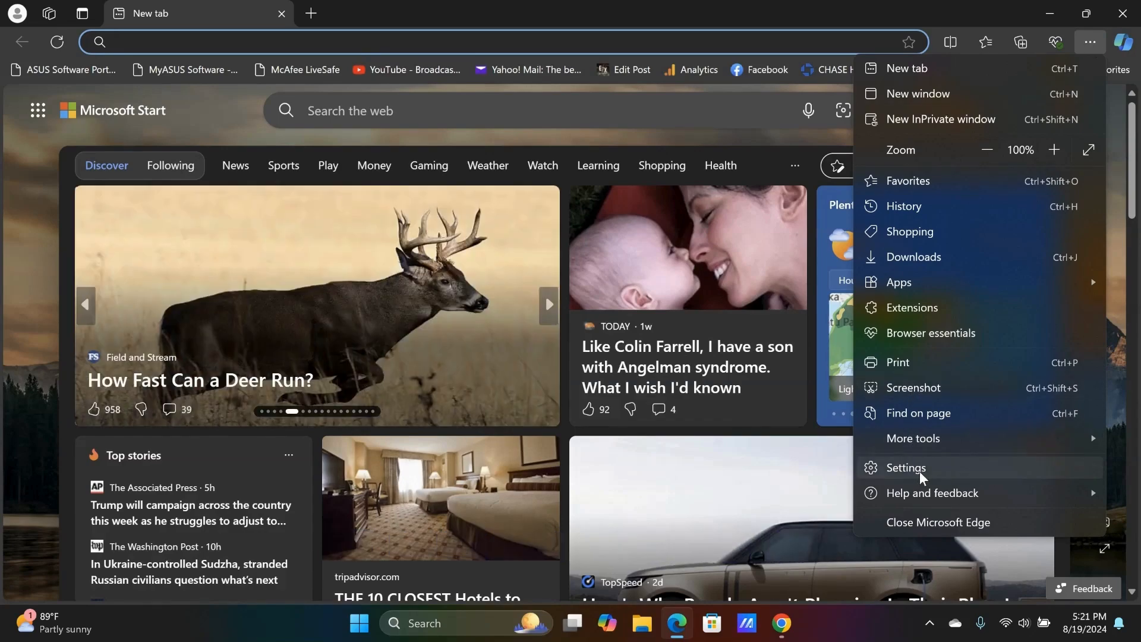
In Settings > Privacy, search, and services, choose Google as the address-bar search engine
click(906, 467)
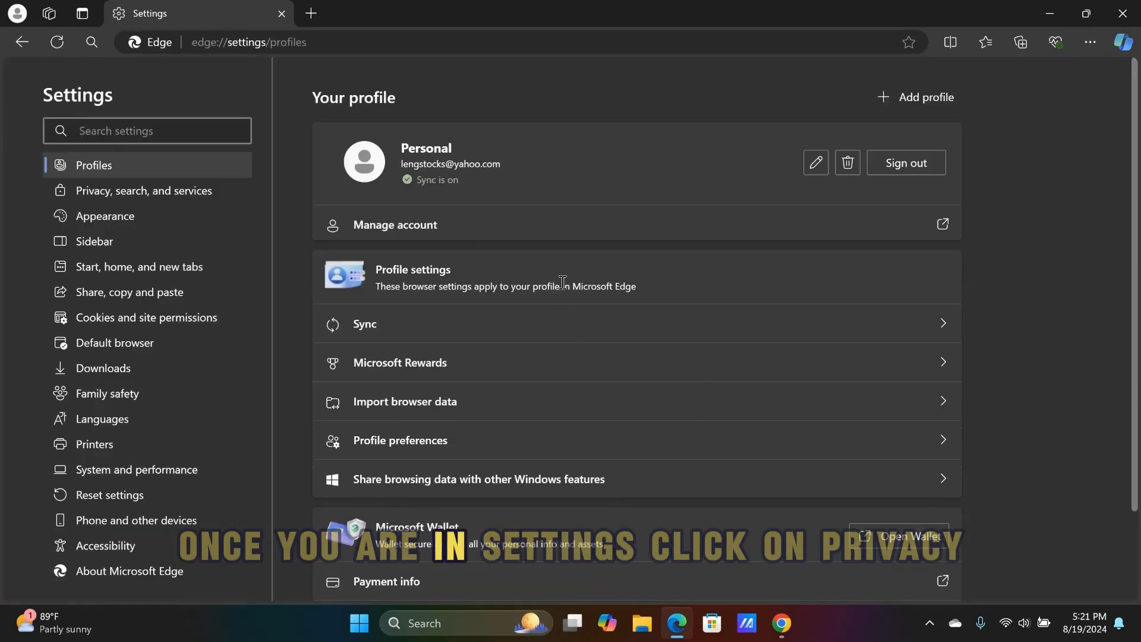
mouse_move(157, 178)
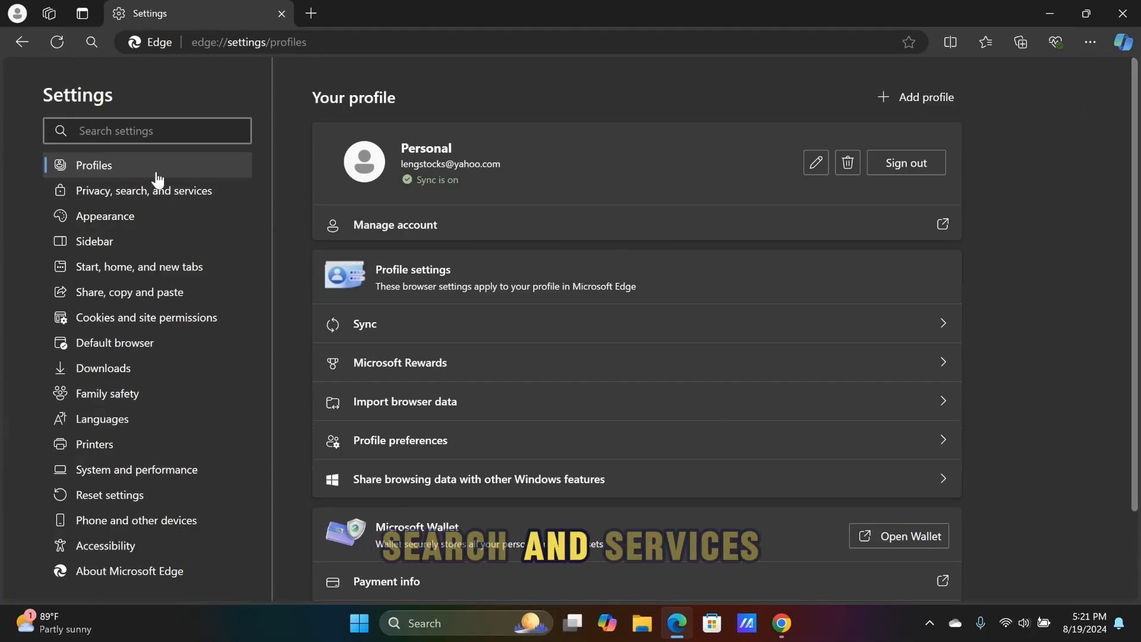
click(144, 191)
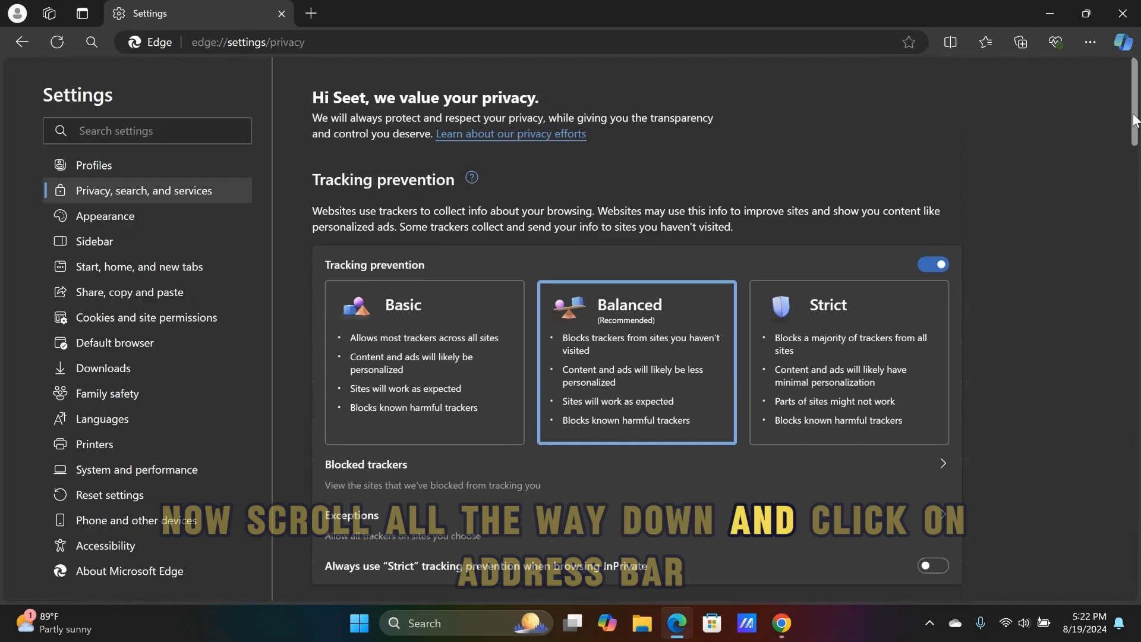
scroll(down, 3)
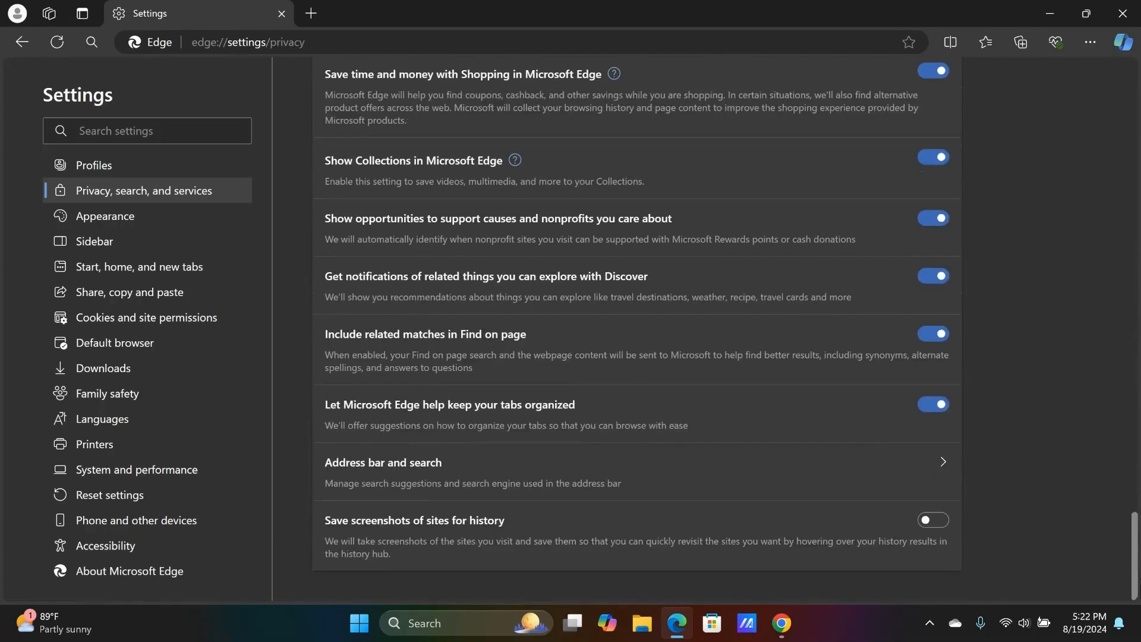
mouse_move(419, 475)
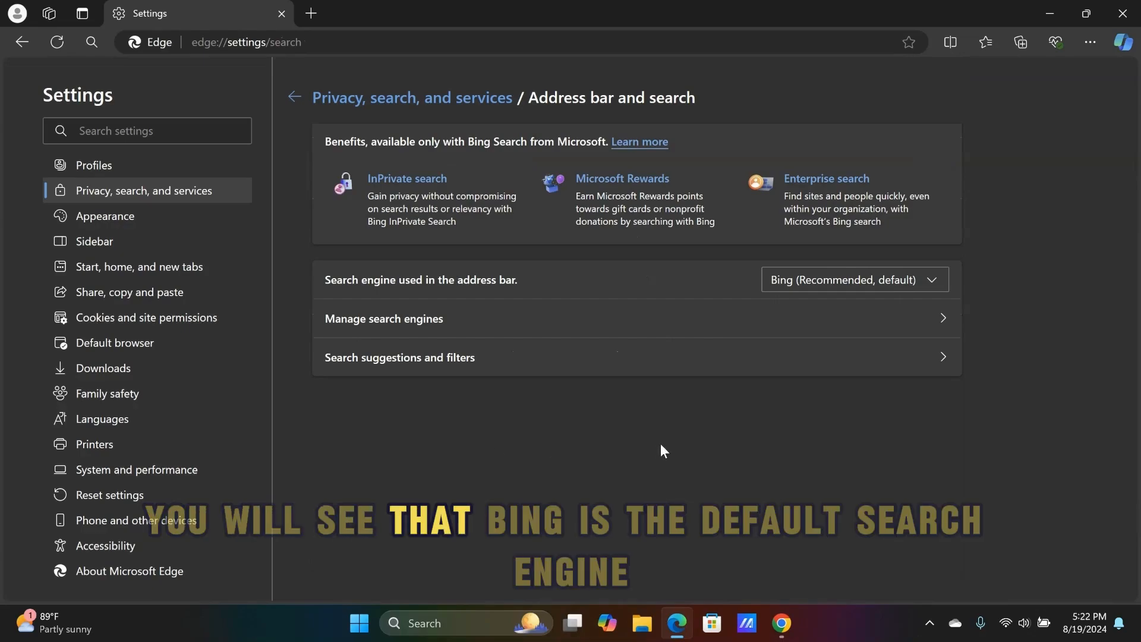
mouse_move(939, 289)
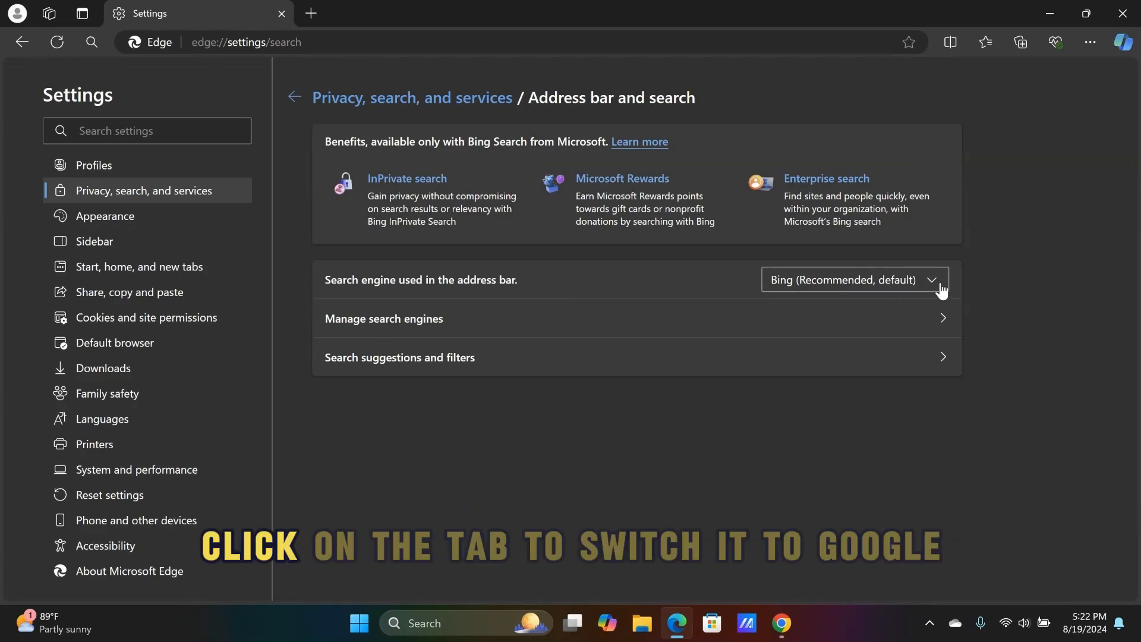
click(855, 279)
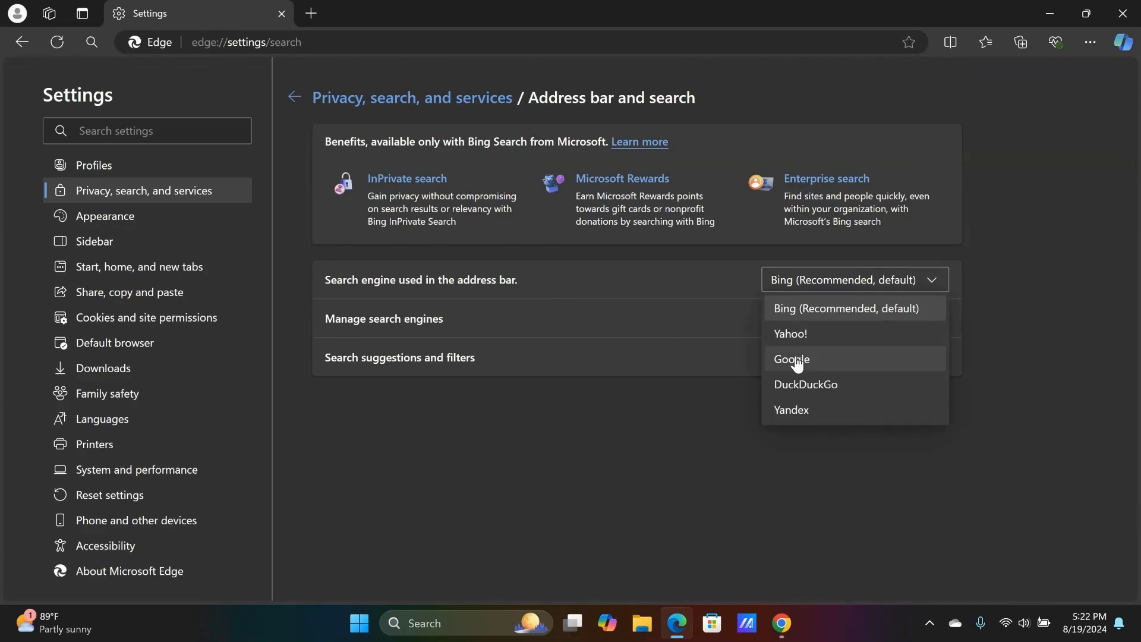
click(792, 359)
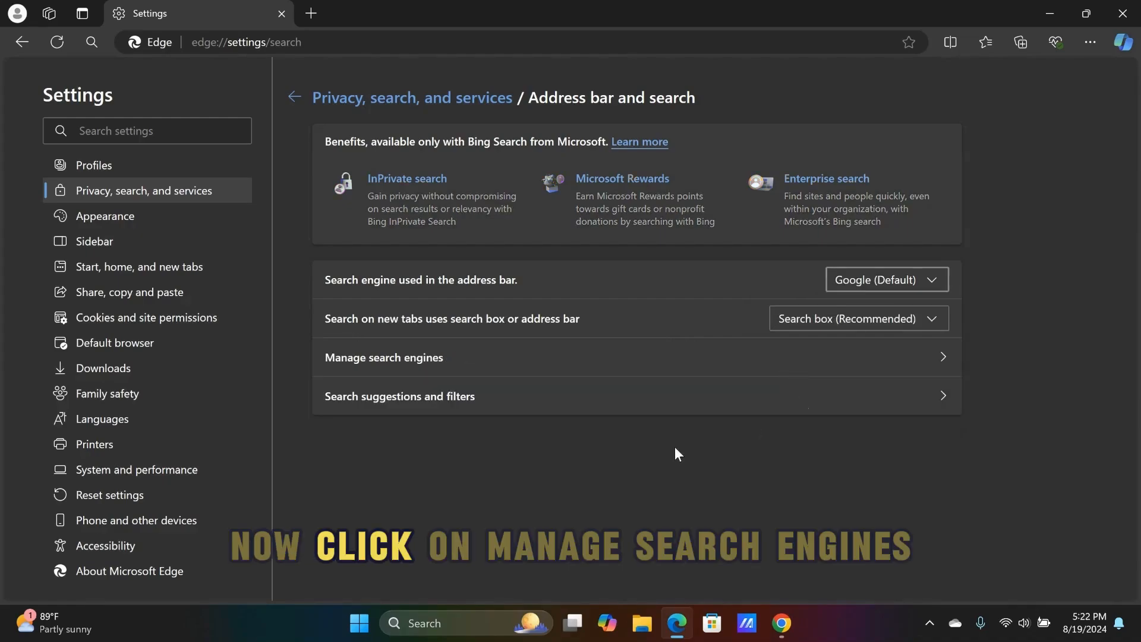
mouse_move(432, 358)
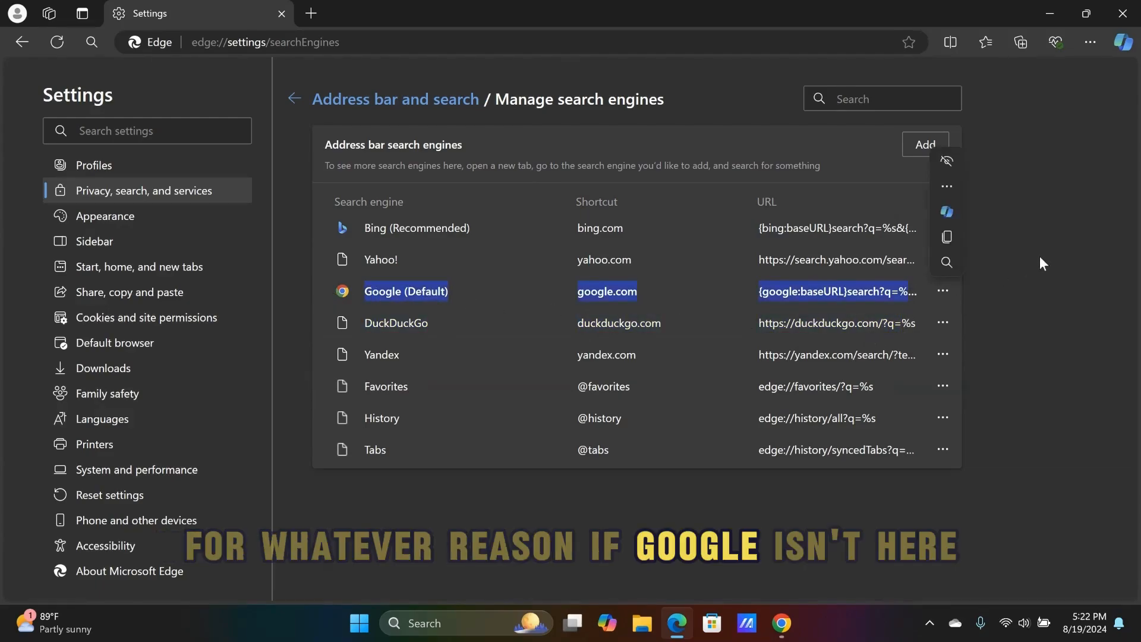
click(925, 144)
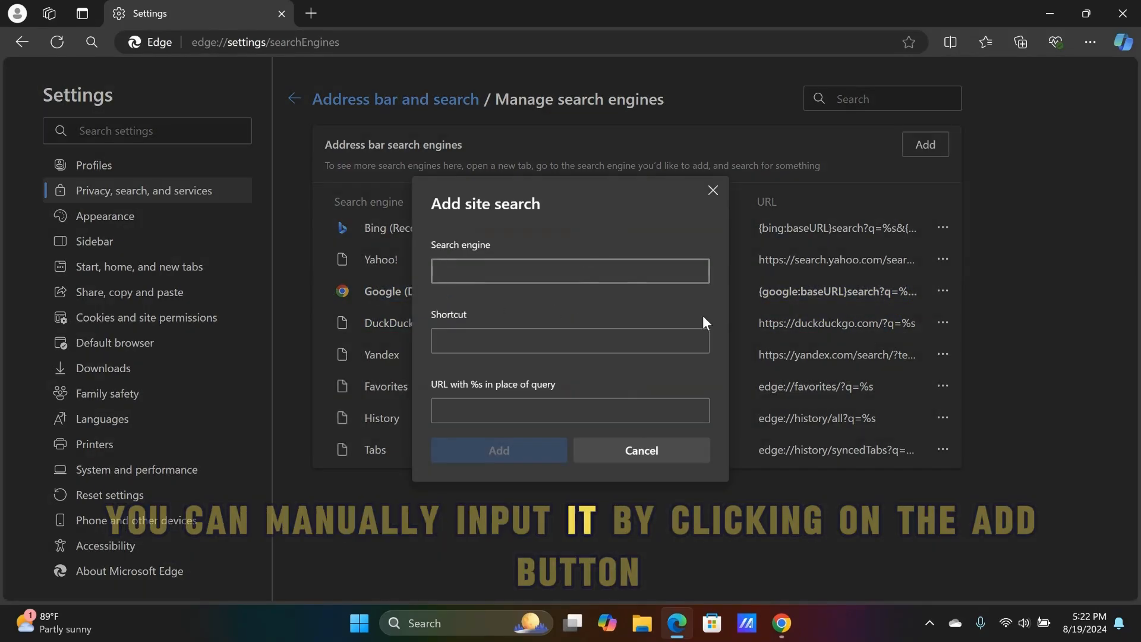
text(google)
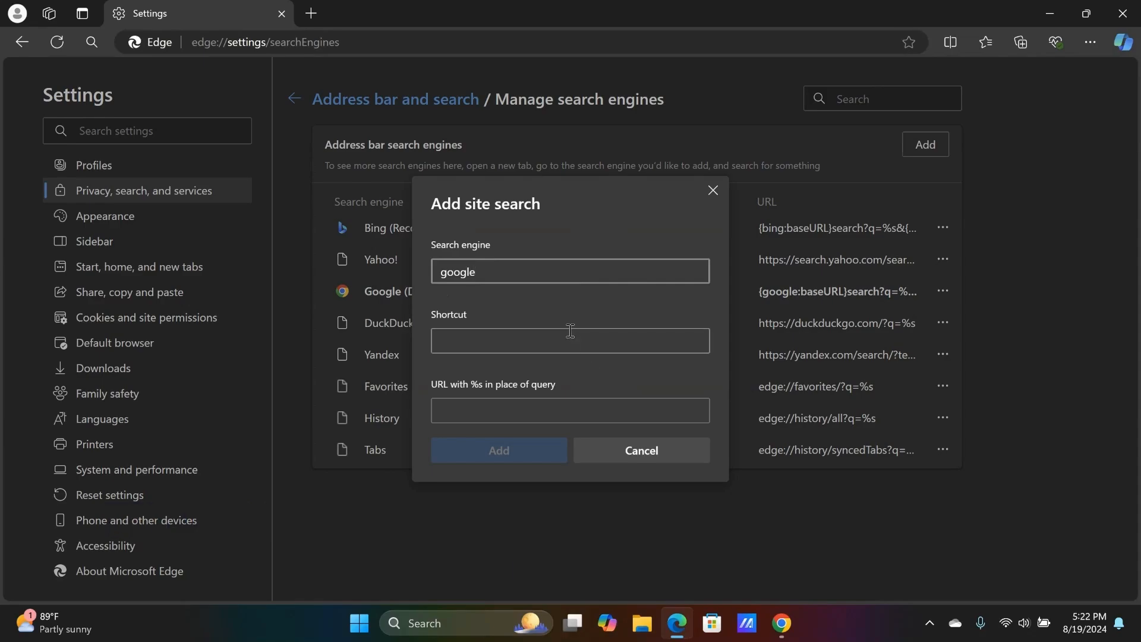
text(google.)
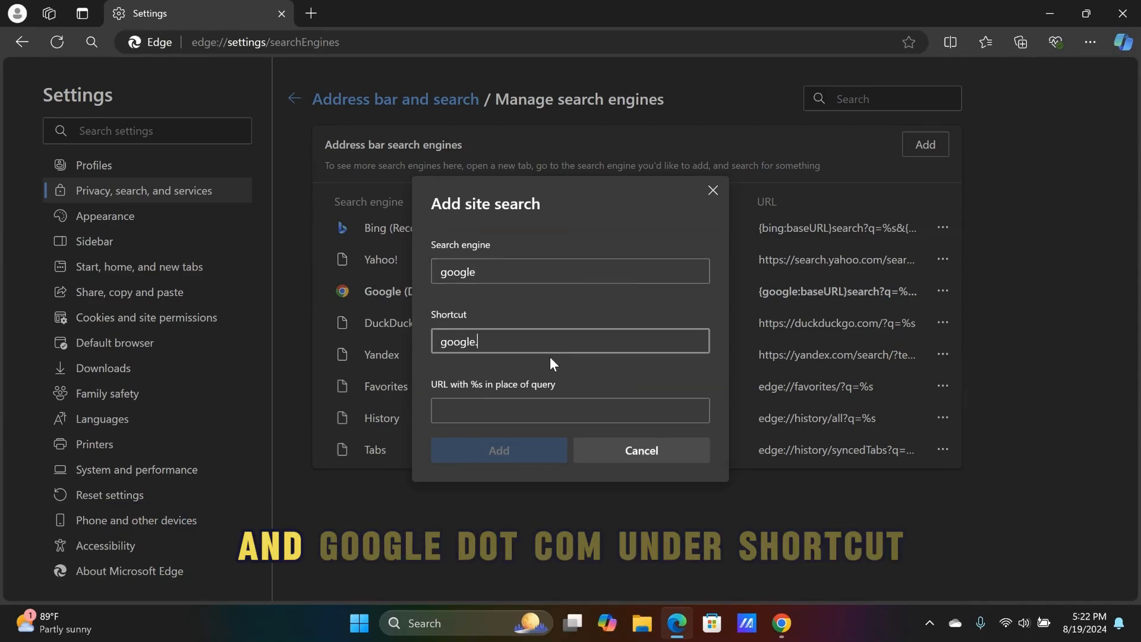
text(com)
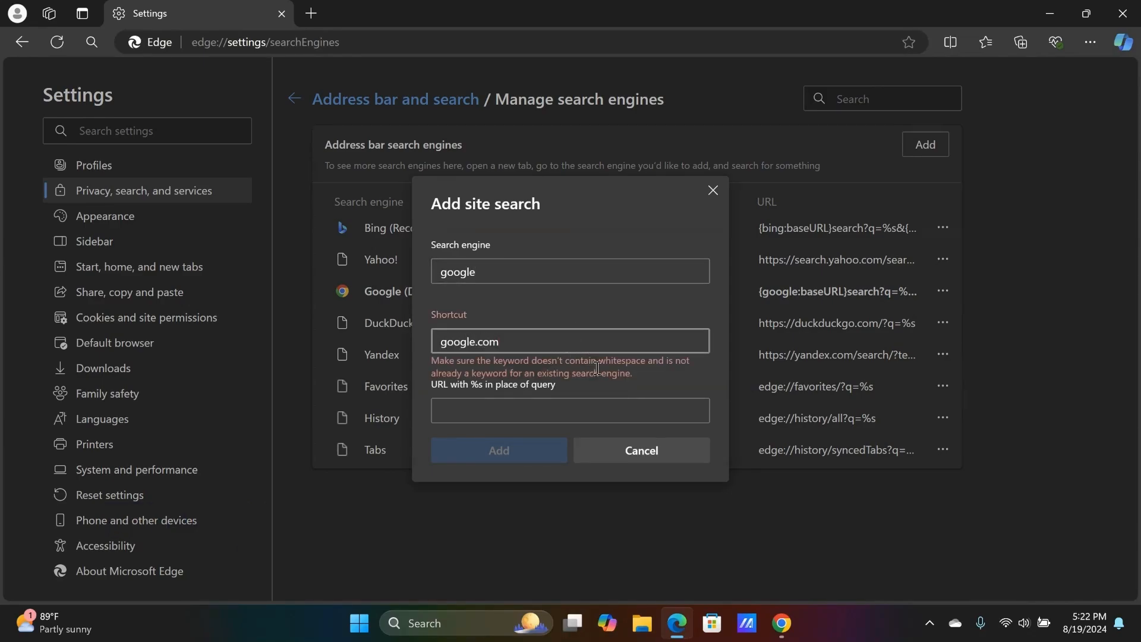
click(293, 98)
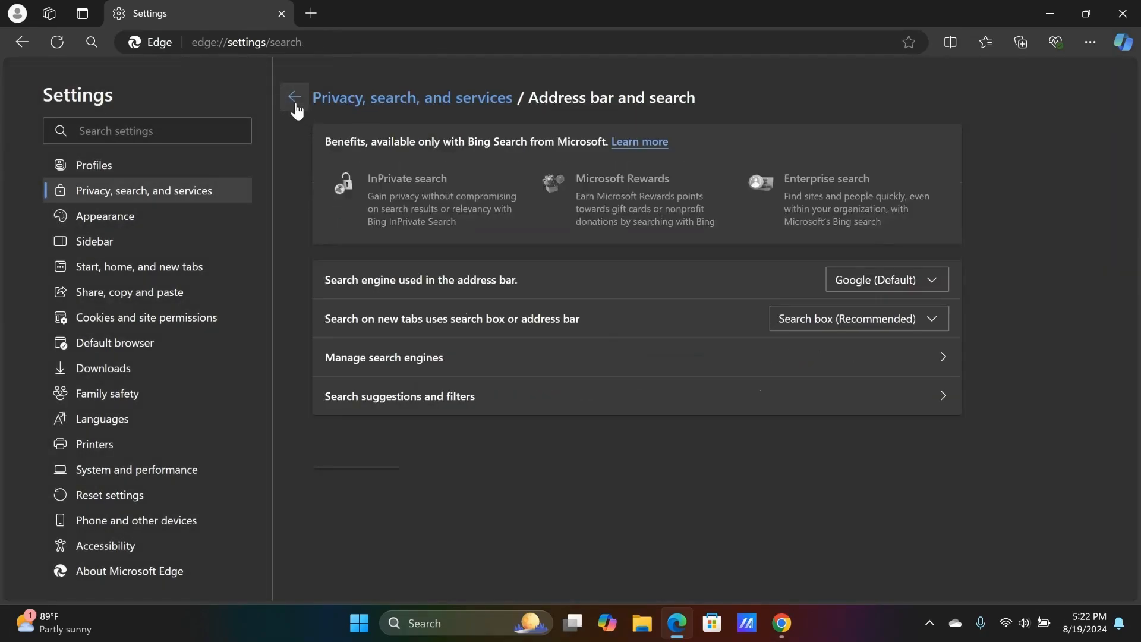
Restart Edge and enter 'how' in the address bar to see Google Search suggestions
click(295, 97)
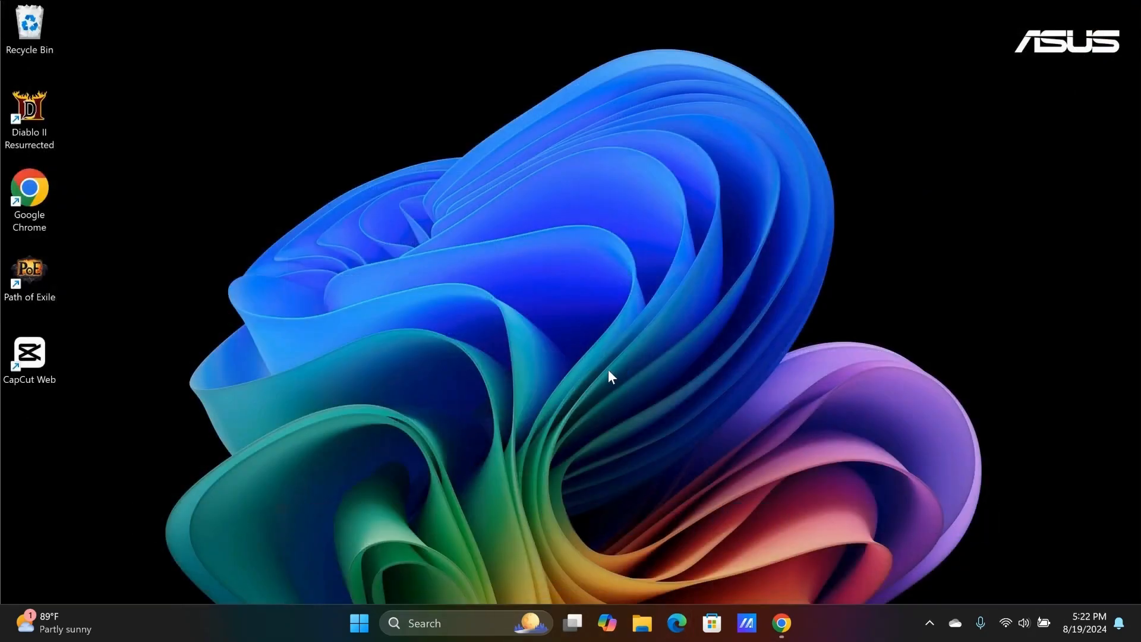
click(677, 627)
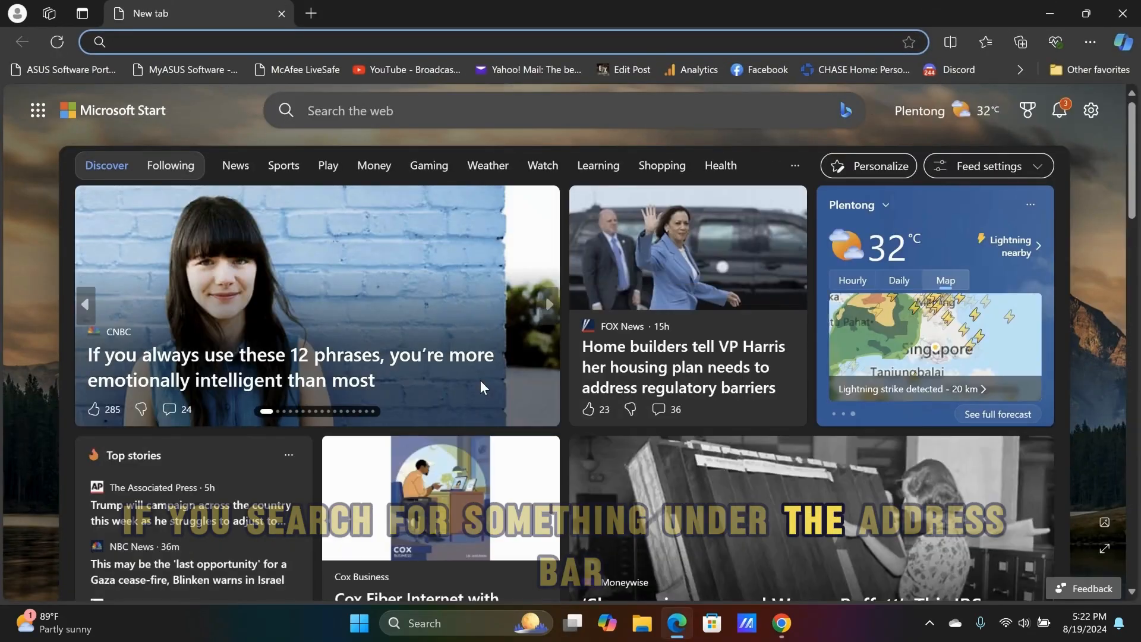
text(how)
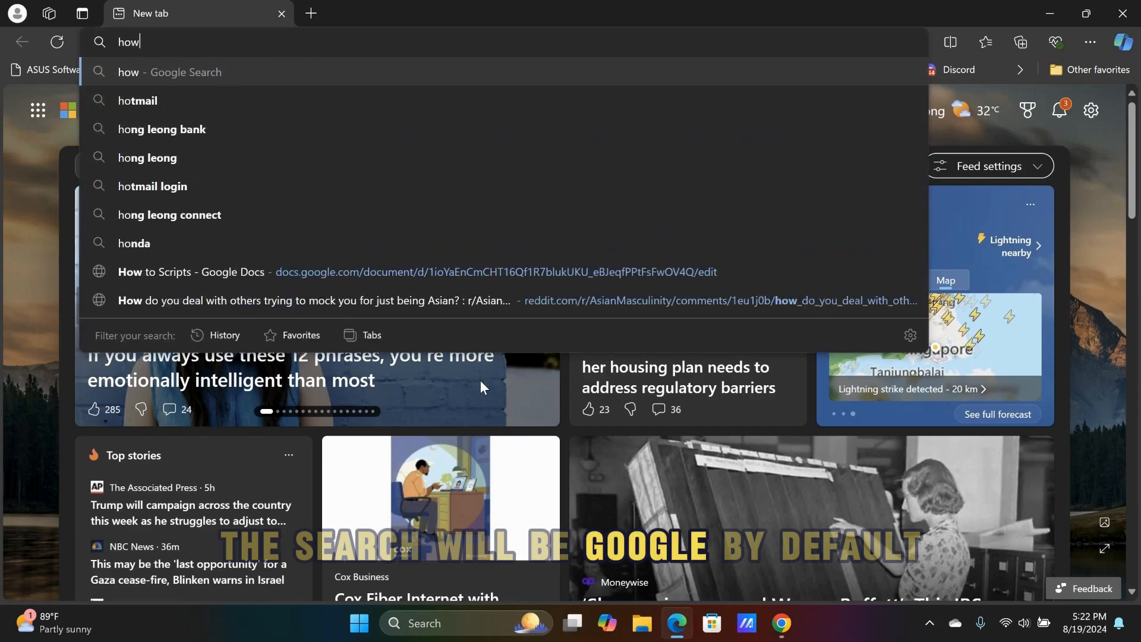